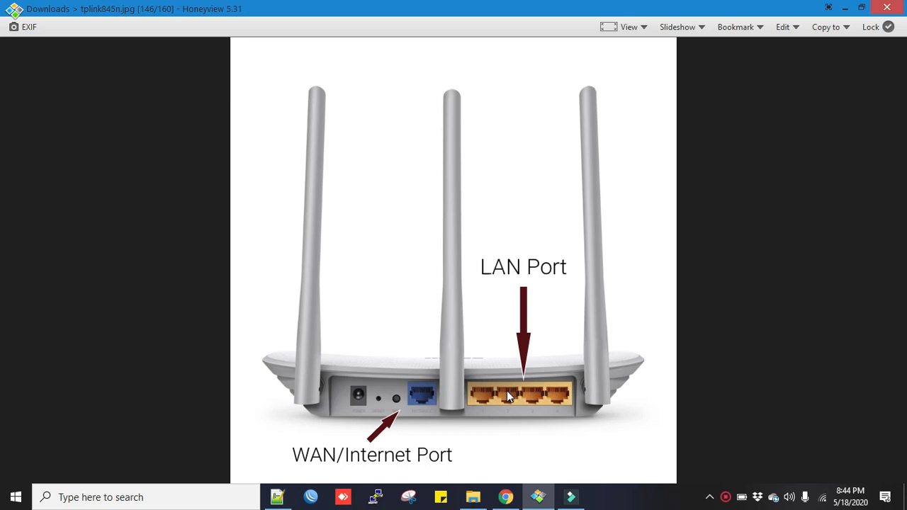
mouse_move(546, 394)
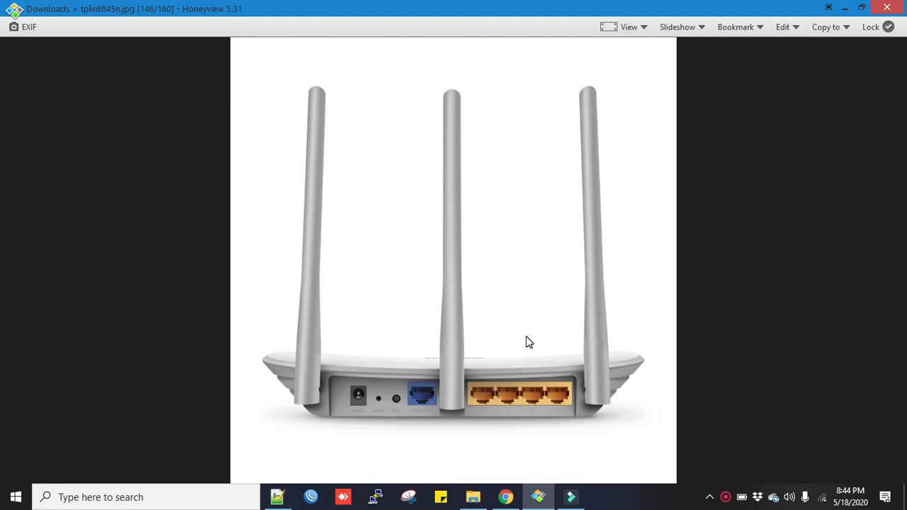
mouse_move(538, 416)
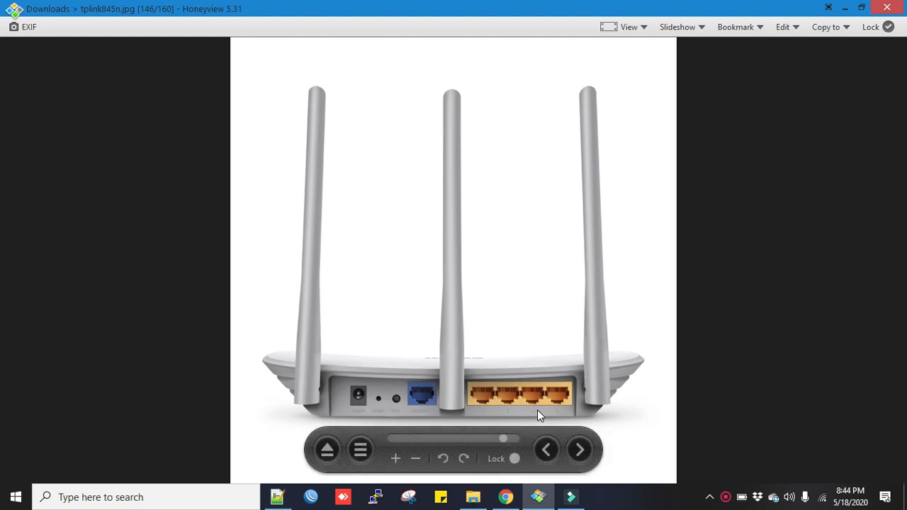
mouse_move(566, 324)
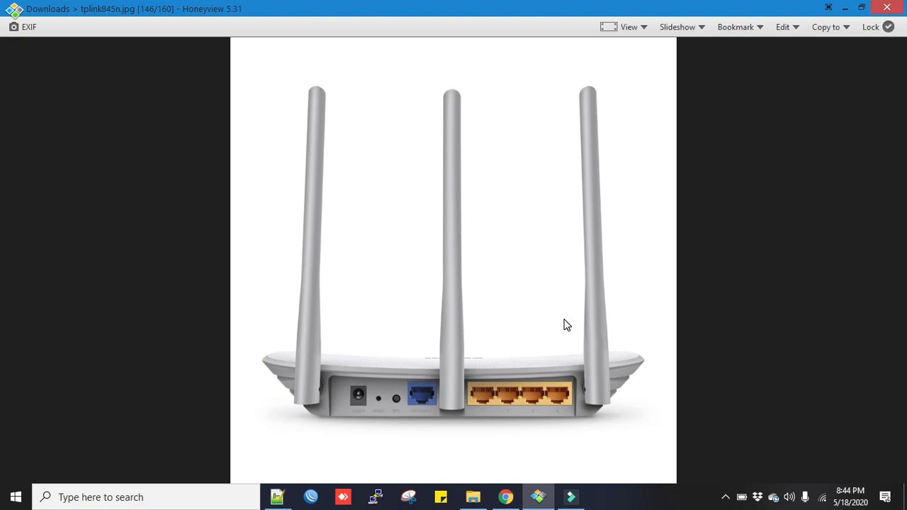
mouse_move(845, 8)
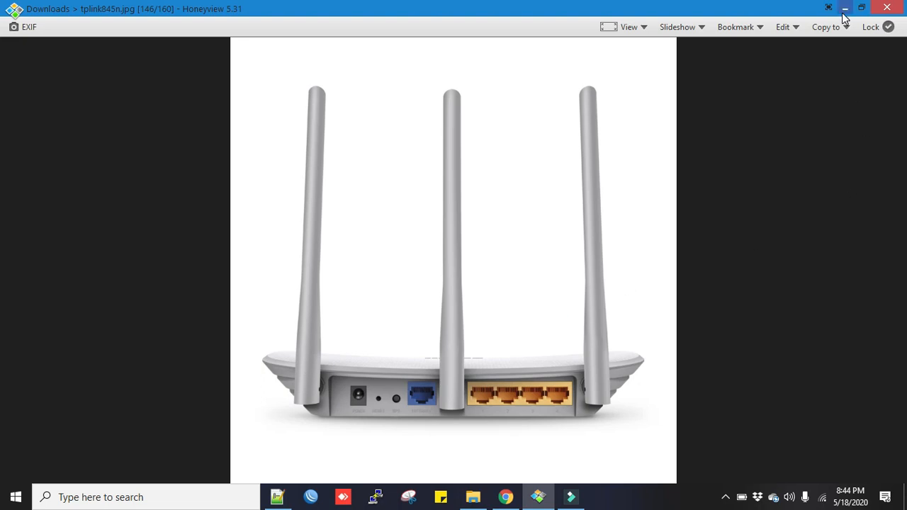
Launch Network Connections via ncpa.cpl and bring up the Ethernet adapter's properties.
text(nv)
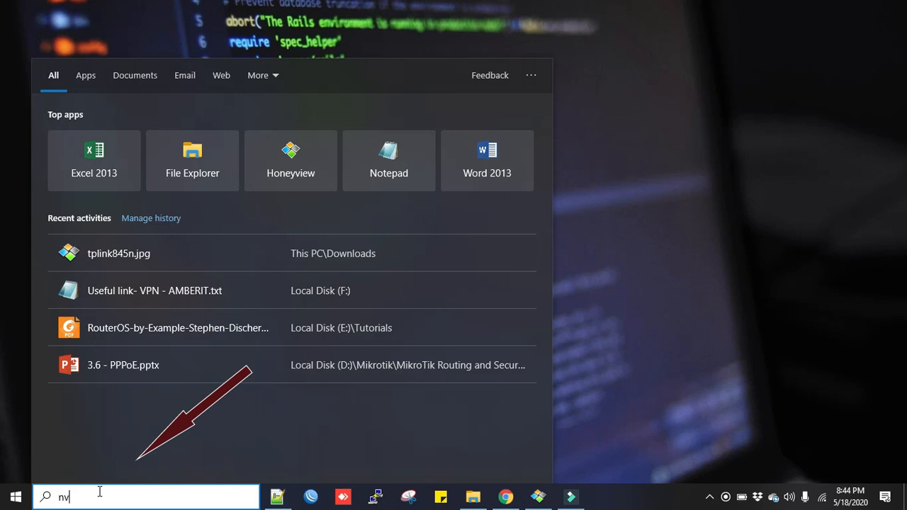
text(ncpa)
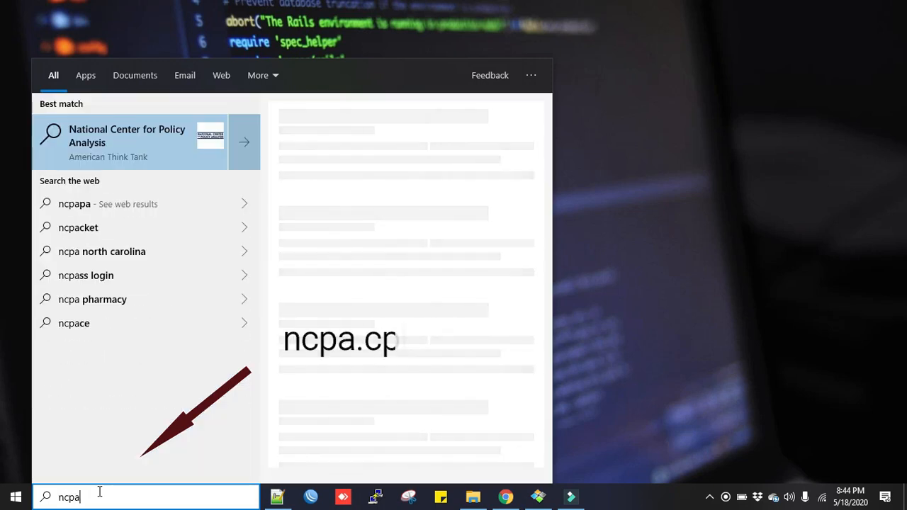
text(.cpl)
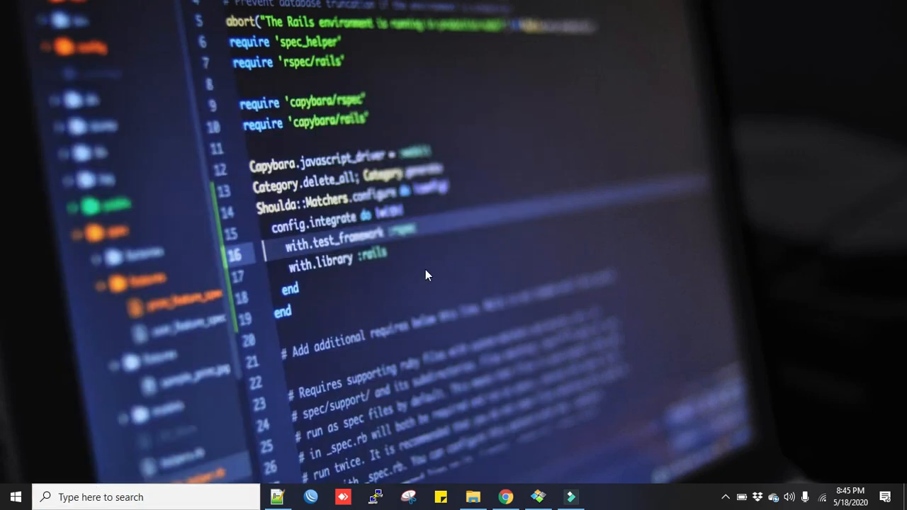
click(602, 495)
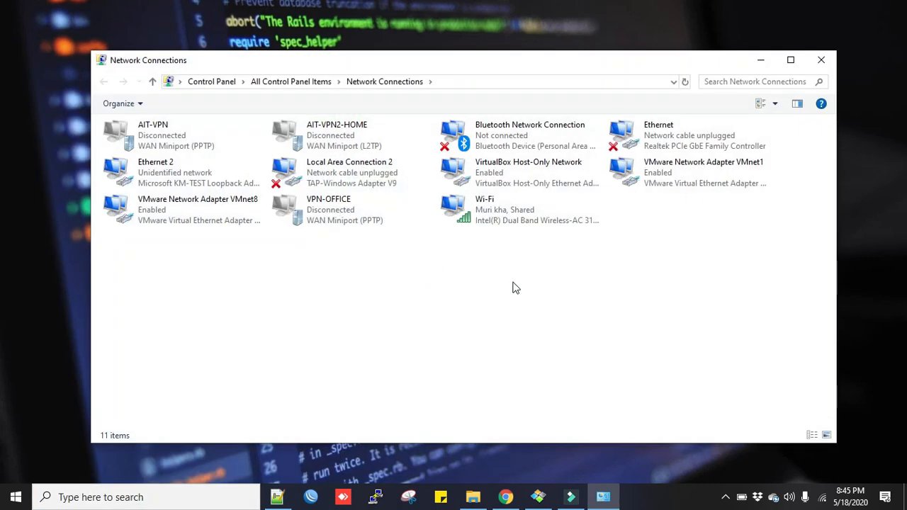
right_click(687, 135)
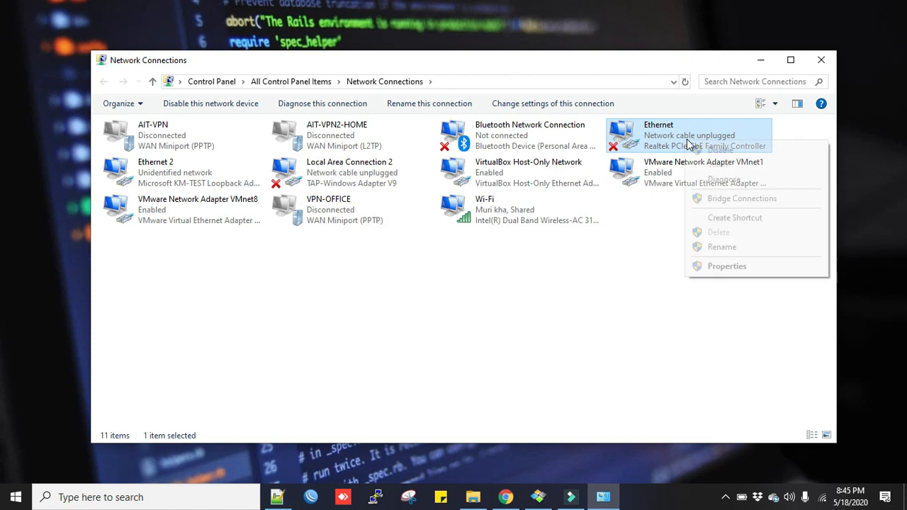
click(635, 271)
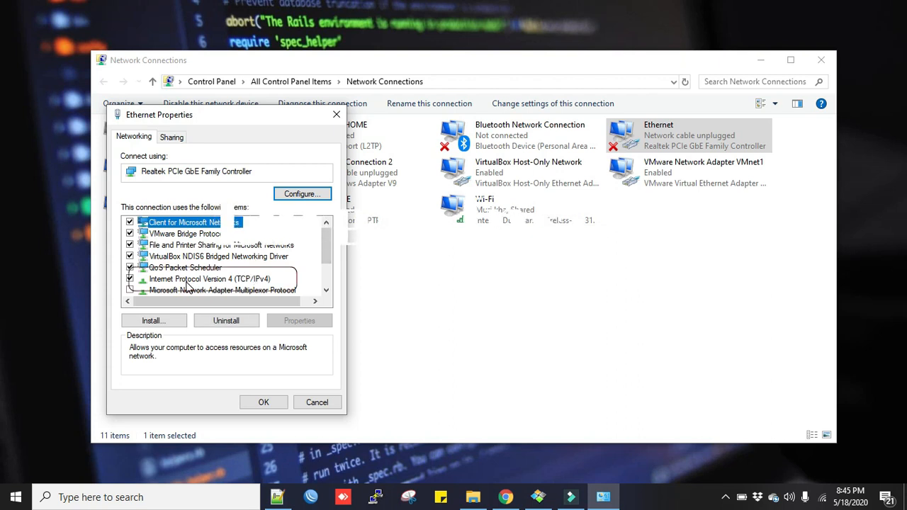
Set the Ethernet adapter's IPv4 to obtain IP and DNS server addresses automatically.
click(210, 278)
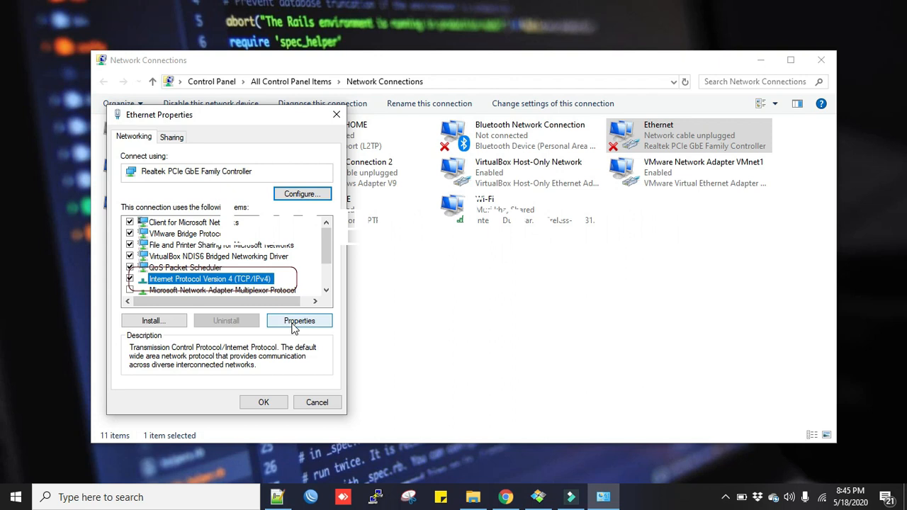
click(299, 320)
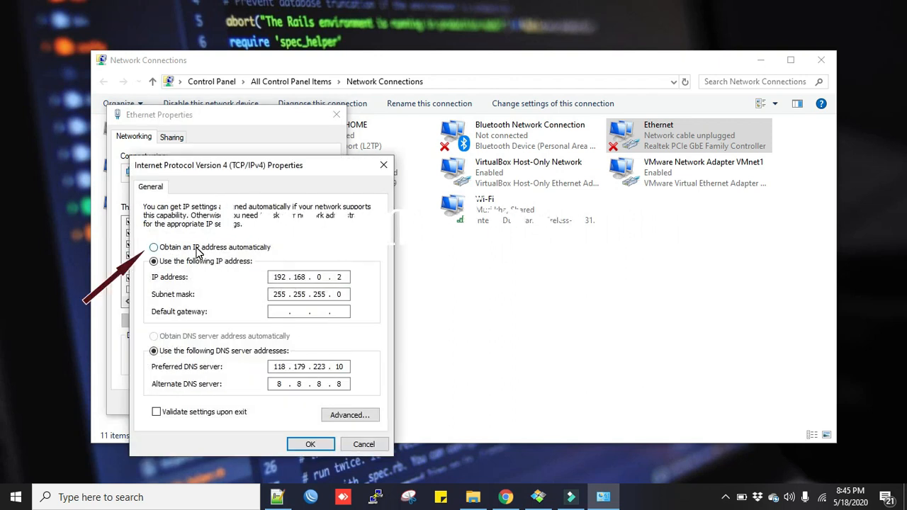
click(153, 246)
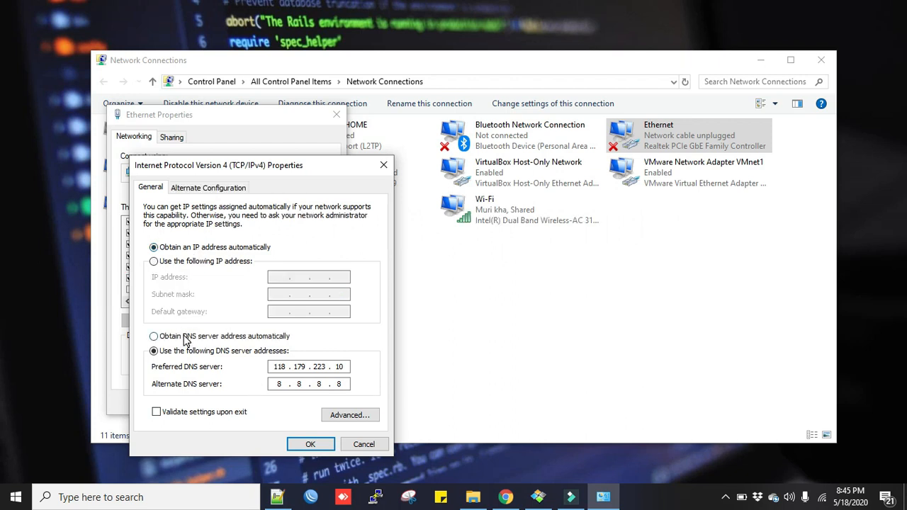
click(153, 336)
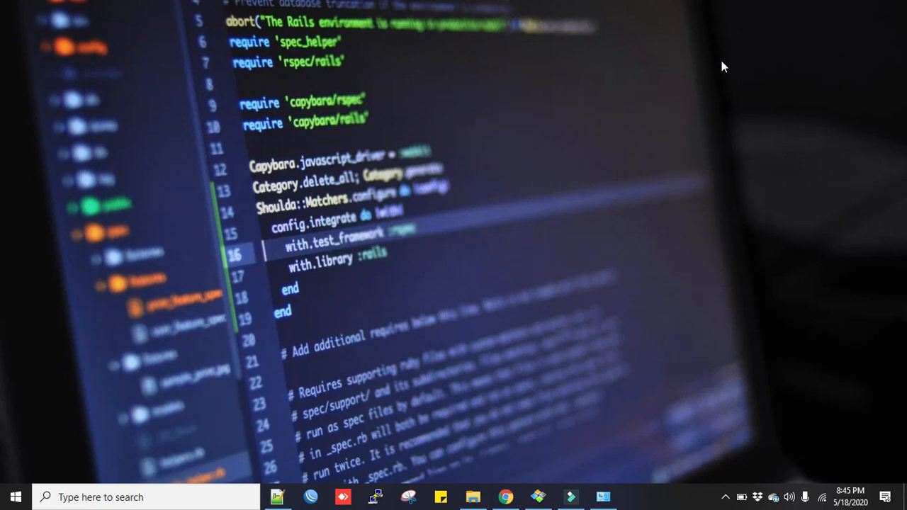
mouse_move(656, 94)
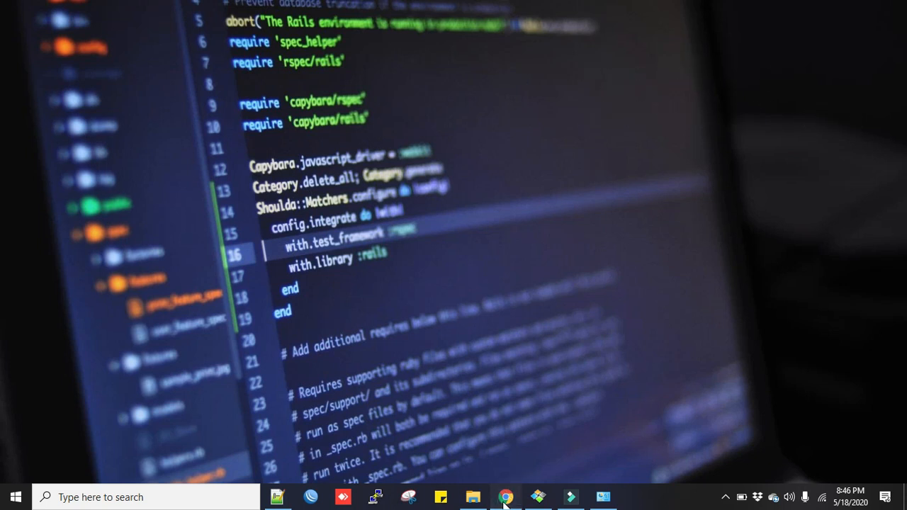
Log in to the router admin page with username admin.
click(504, 496)
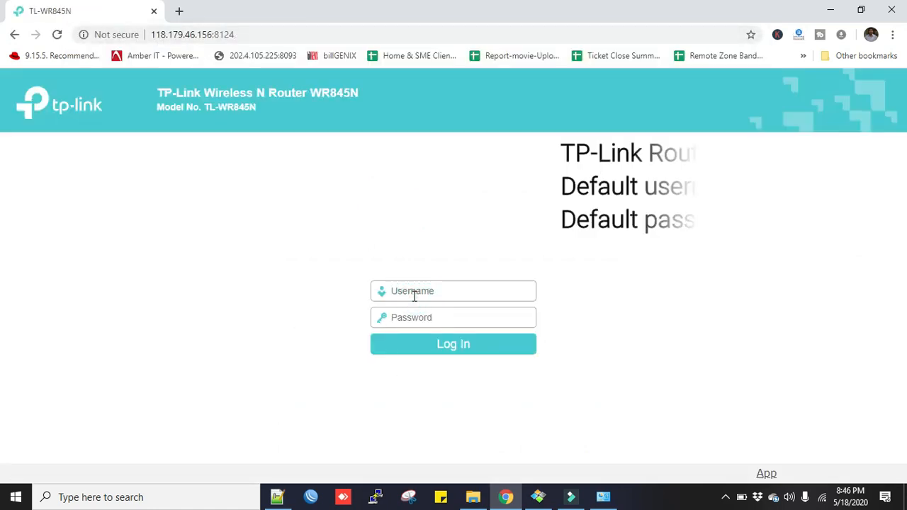
text(admin)
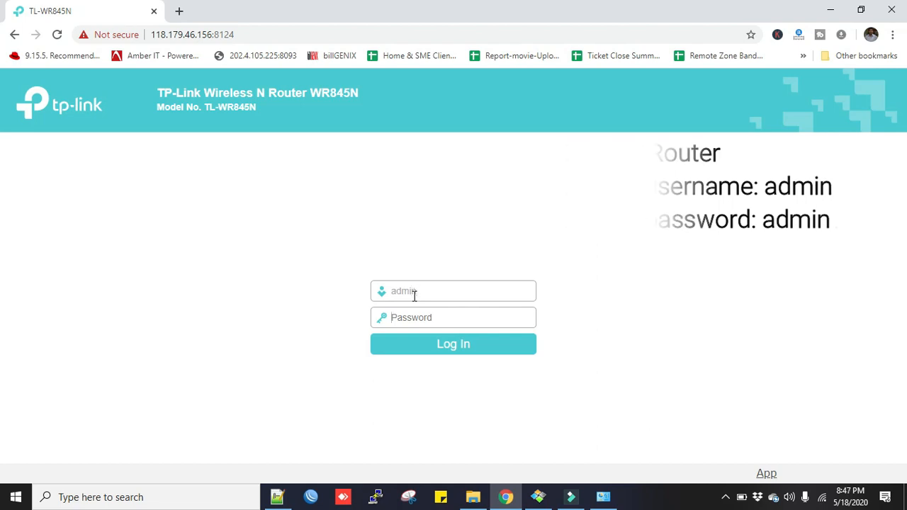
click(453, 344)
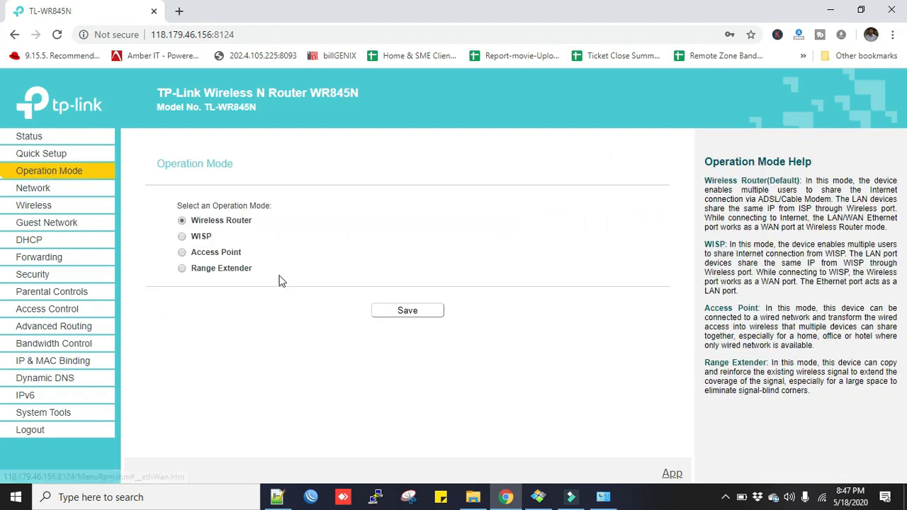
mouse_move(275, 258)
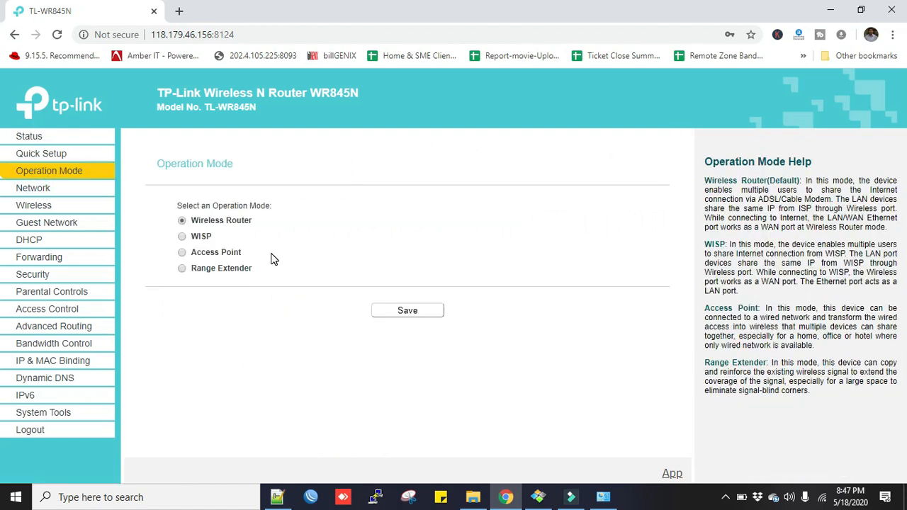
mouse_move(221, 248)
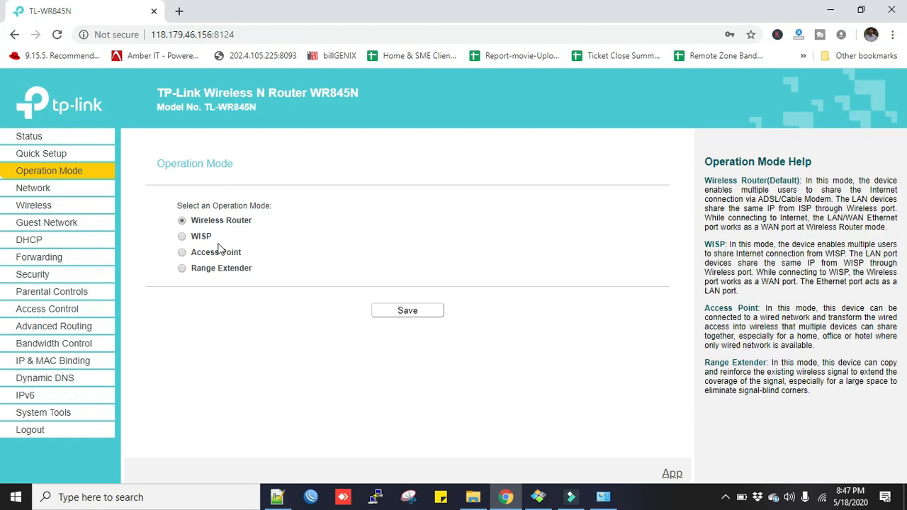
mouse_move(437, 344)
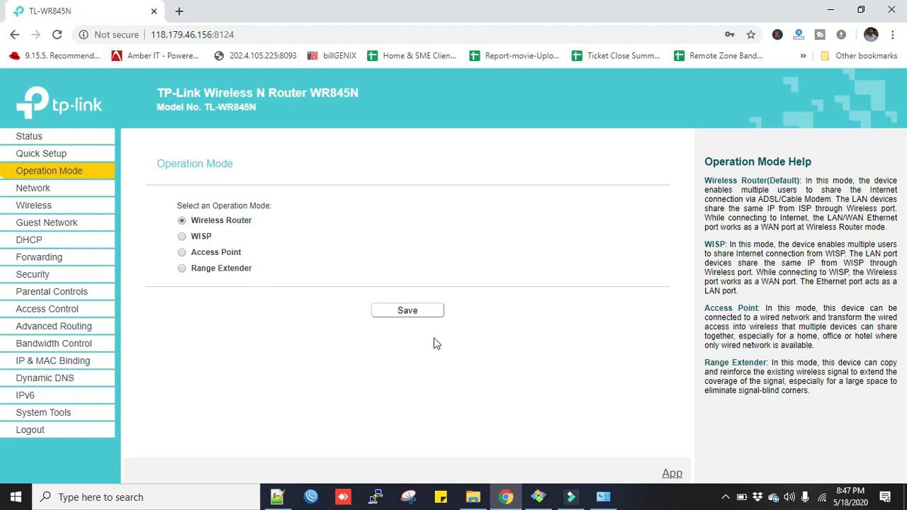
mouse_move(375, 351)
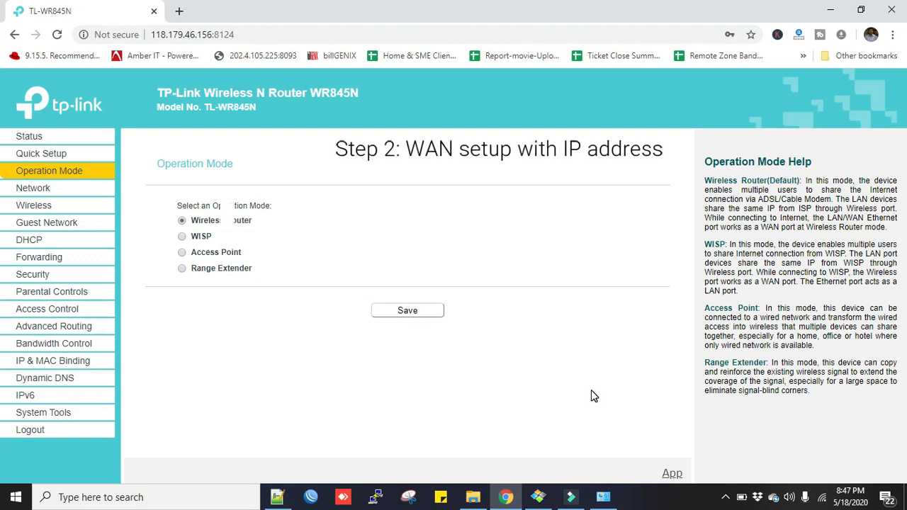
mouse_move(131, 363)
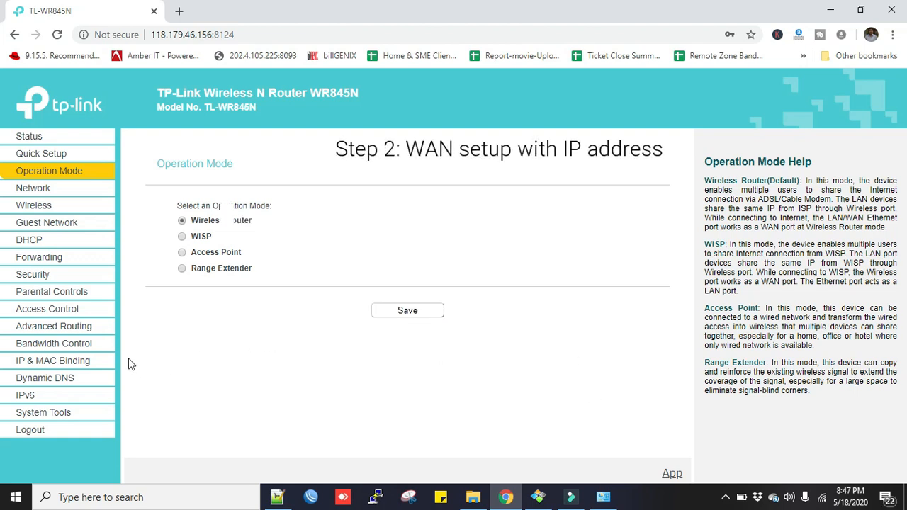
In Network > WAN choose the Static IP connection type and start replacing the WAN IP address.
click(34, 187)
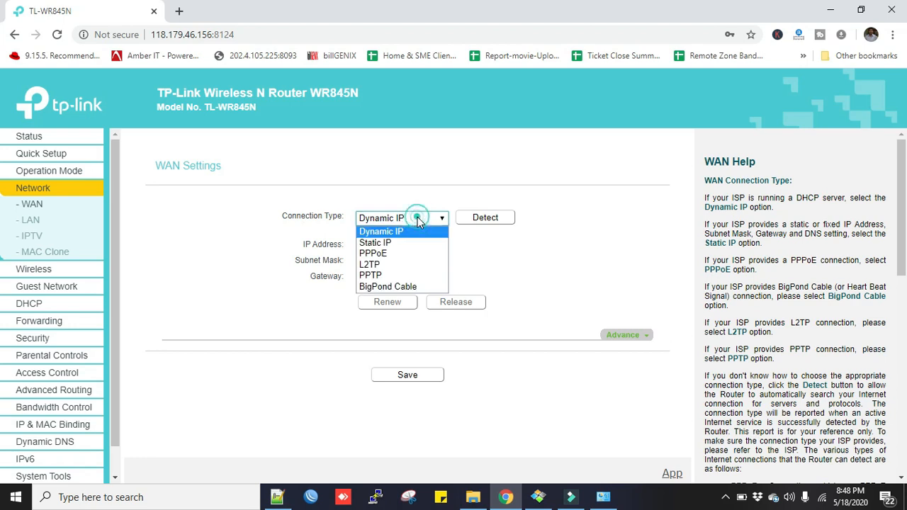
click(374, 242)
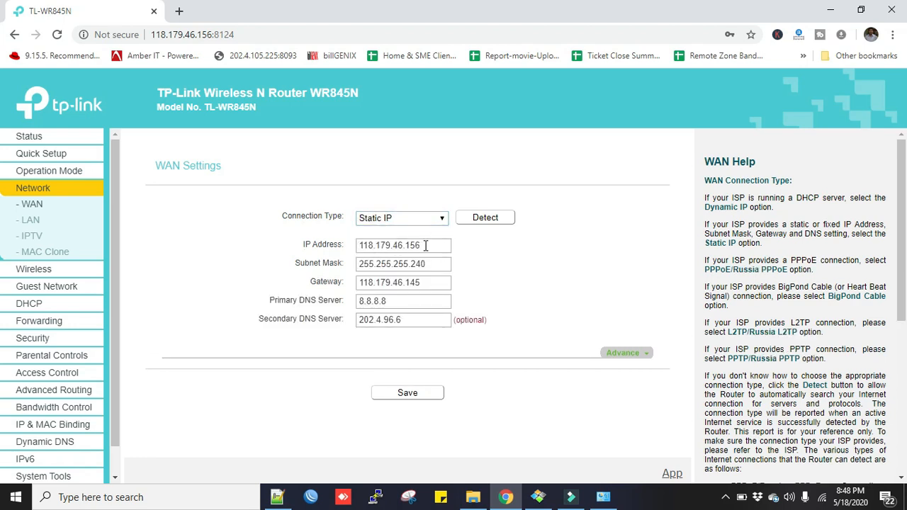
triple_click(403, 245)
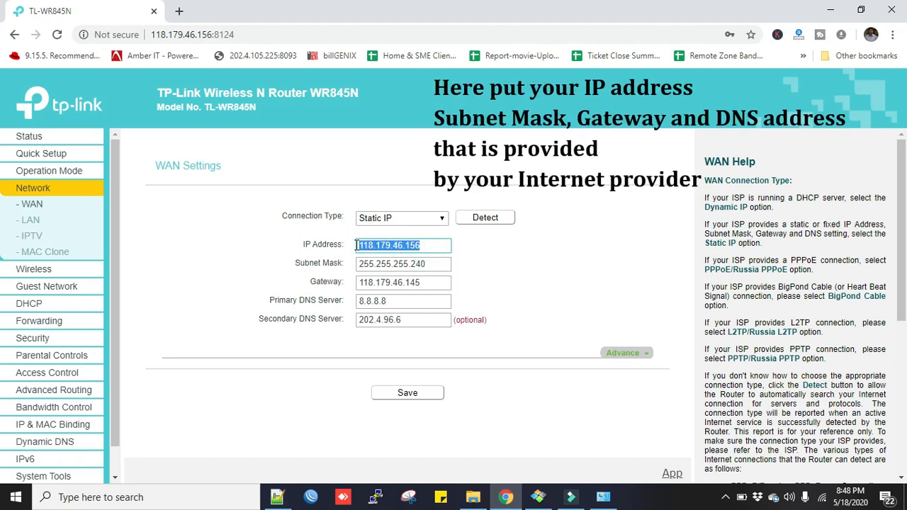
click(402, 263)
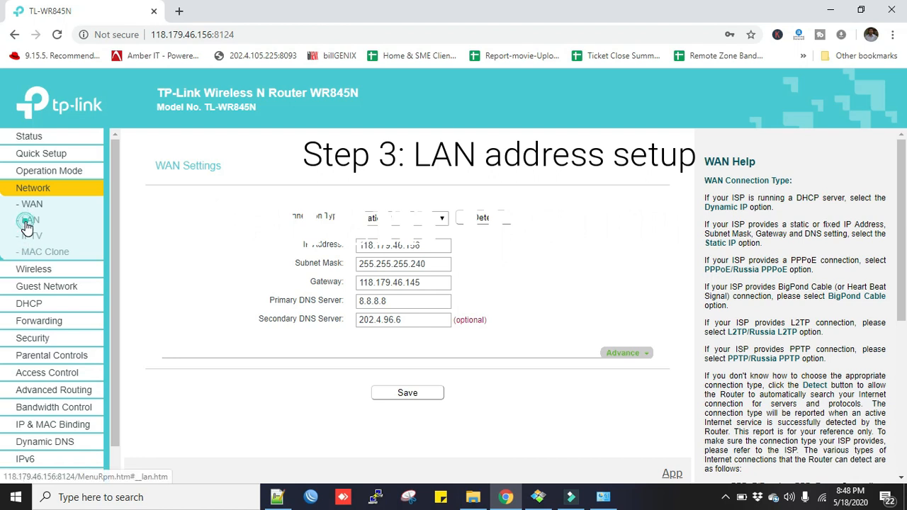
Review the LAN IP address, then bring up the DHCP server settings for the address pool.
click(30, 219)
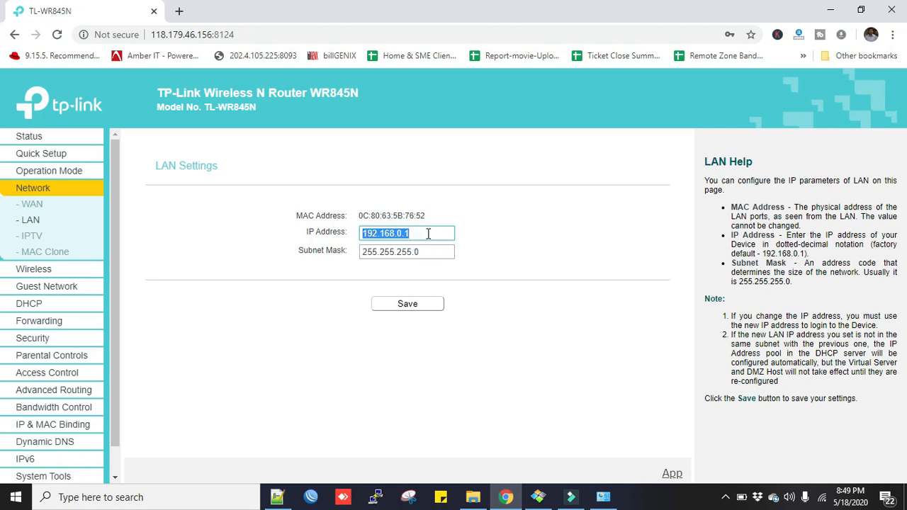
click(405, 232)
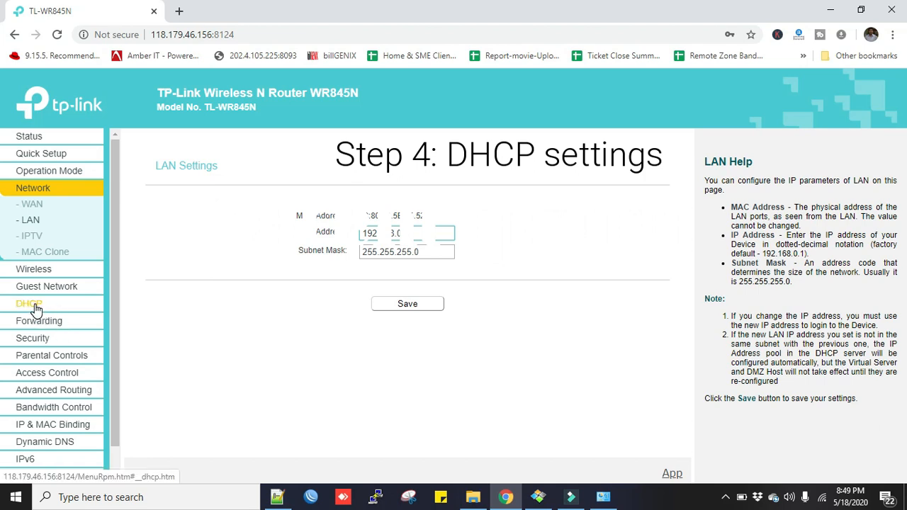
click(29, 303)
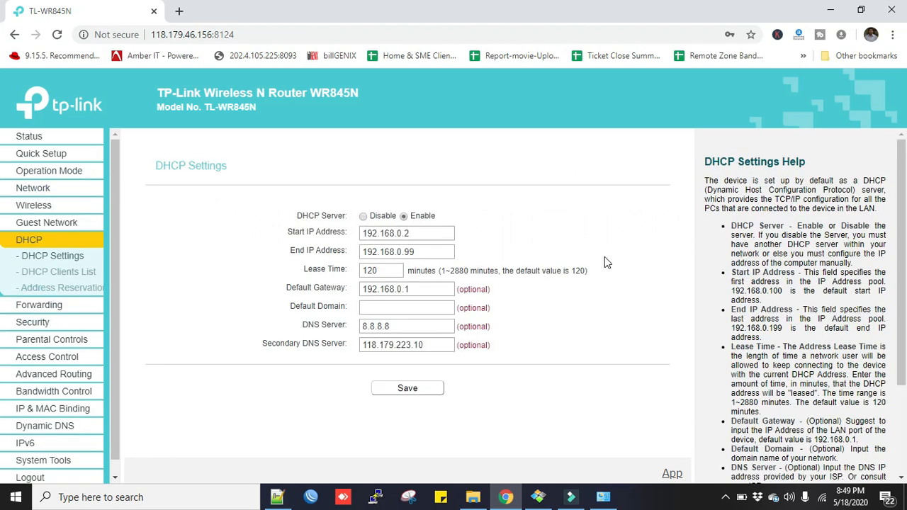
mouse_move(527, 258)
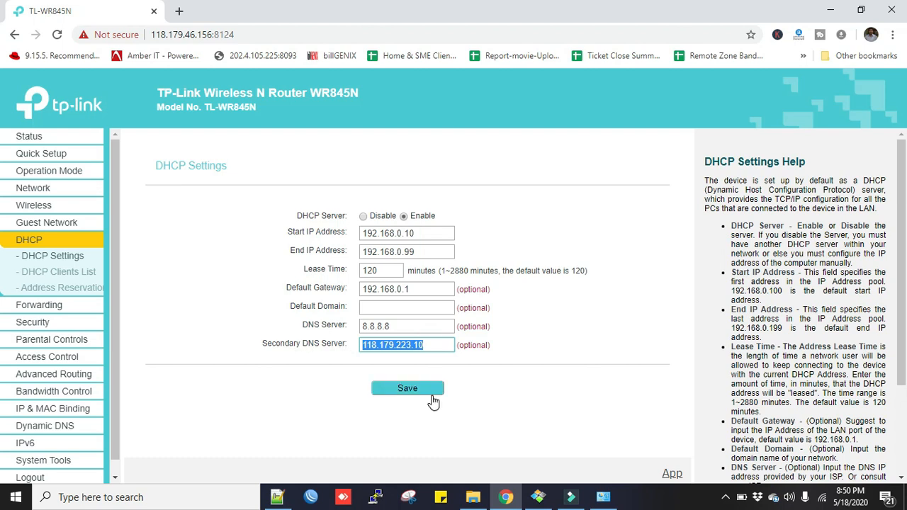
mouse_move(250, 372)
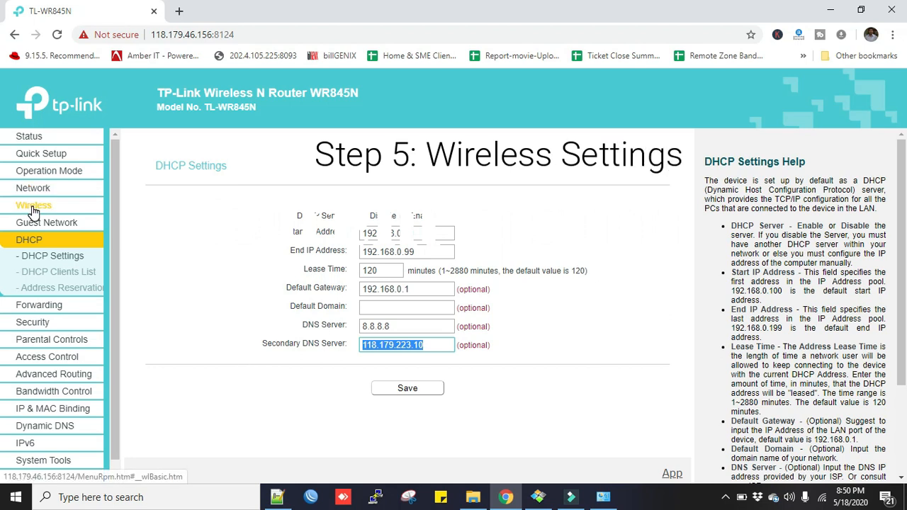
Name the wireless network techieLAB on channel 11 with 20MHz channel width.
click(34, 205)
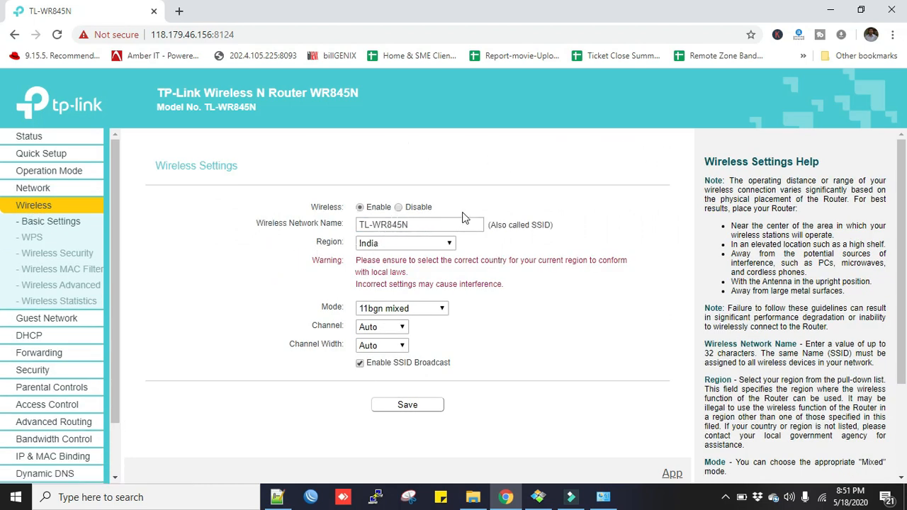
triple_click(419, 224)
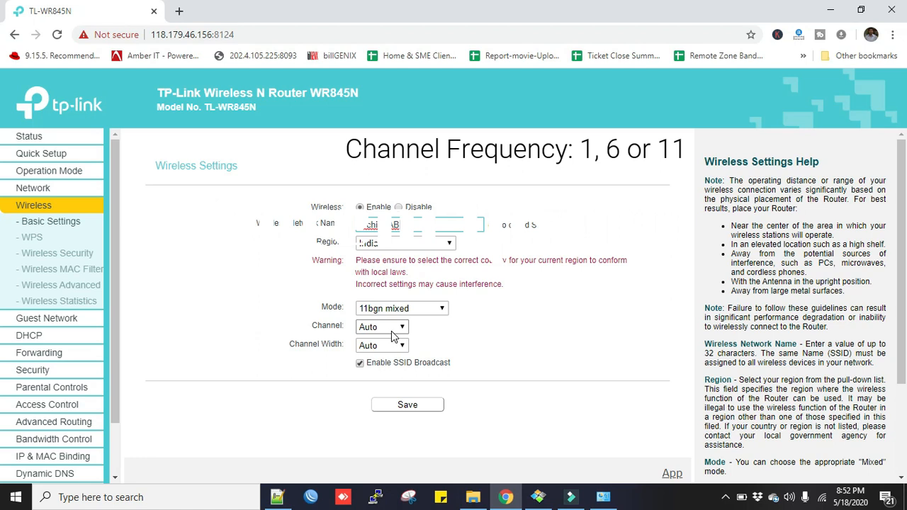
click(382, 326)
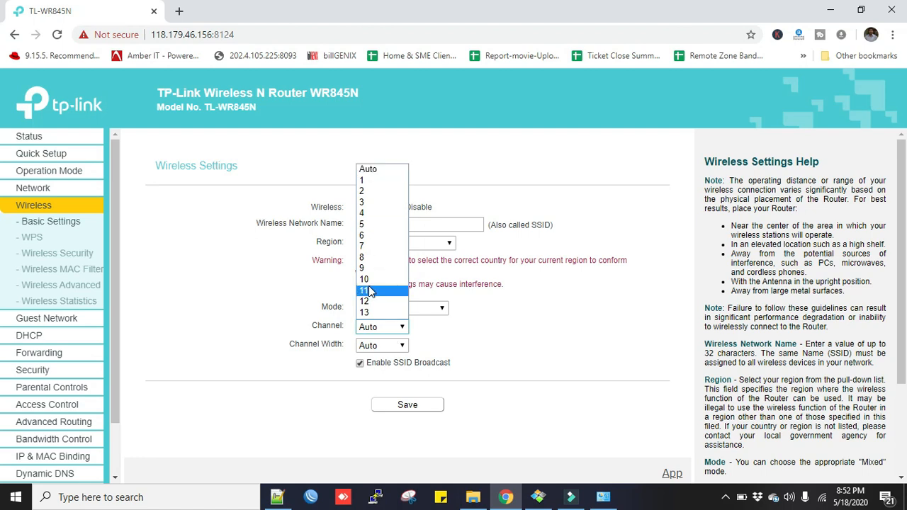
click(363, 290)
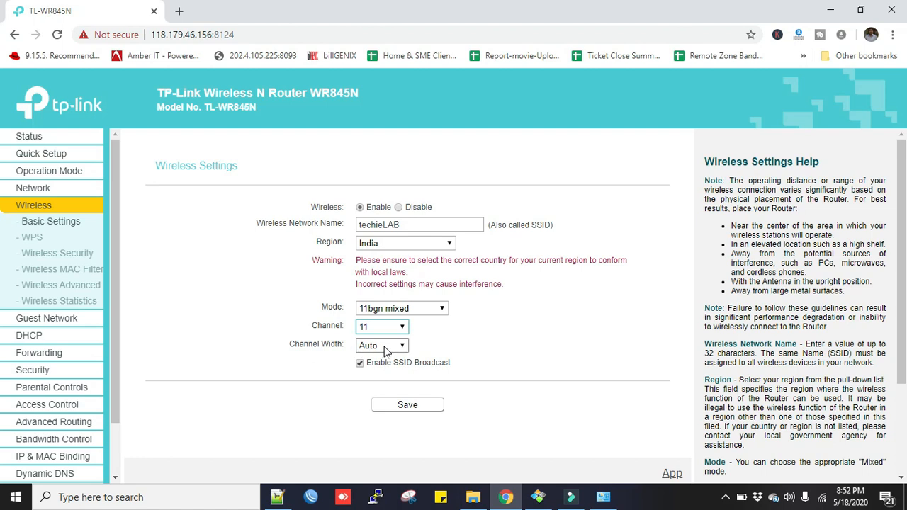
click(381, 345)
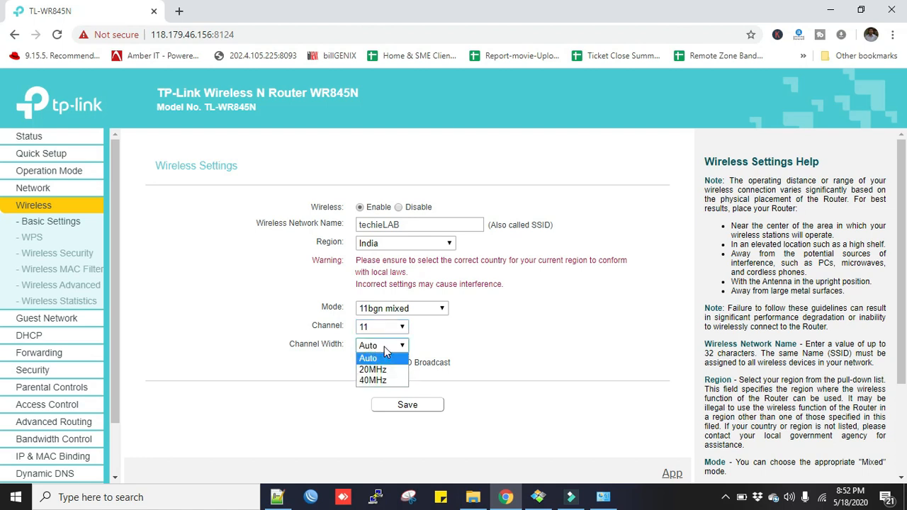
click(371, 368)
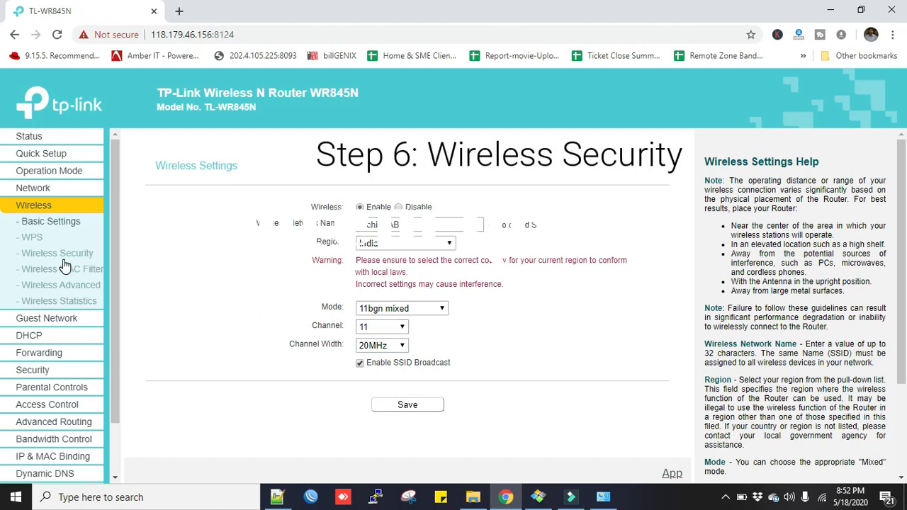
In Wireless Security choose WPA/WPA2 - Personal for the network.
click(57, 252)
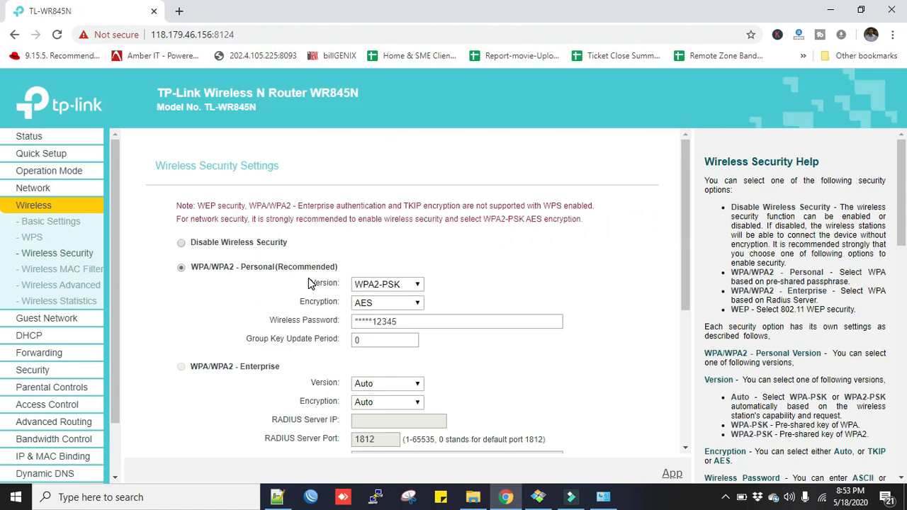
click(456, 320)
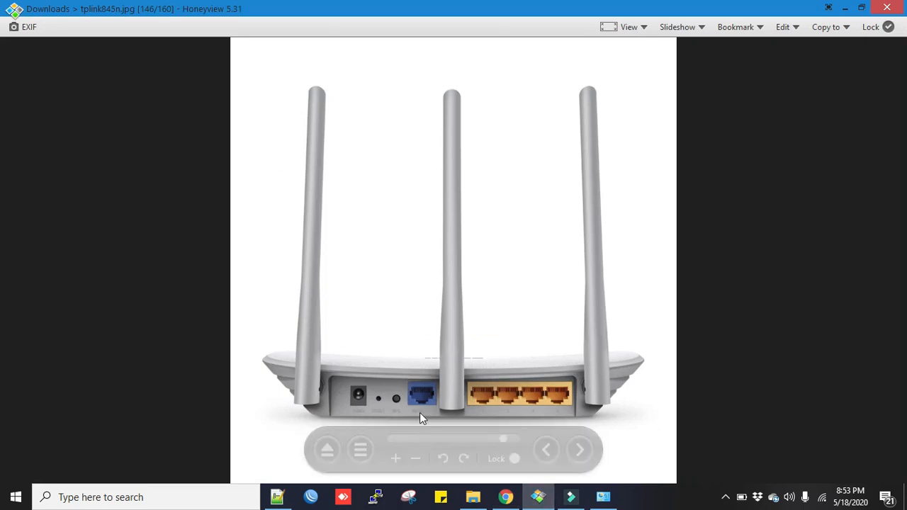
mouse_move(607, 260)
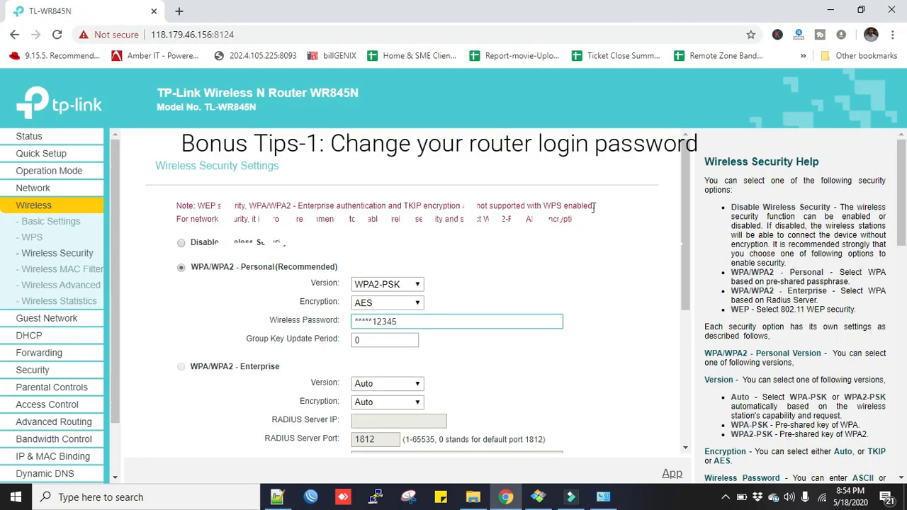
Under Security > Remote Management, start entering the remote management IP address.
scroll(down, 3)
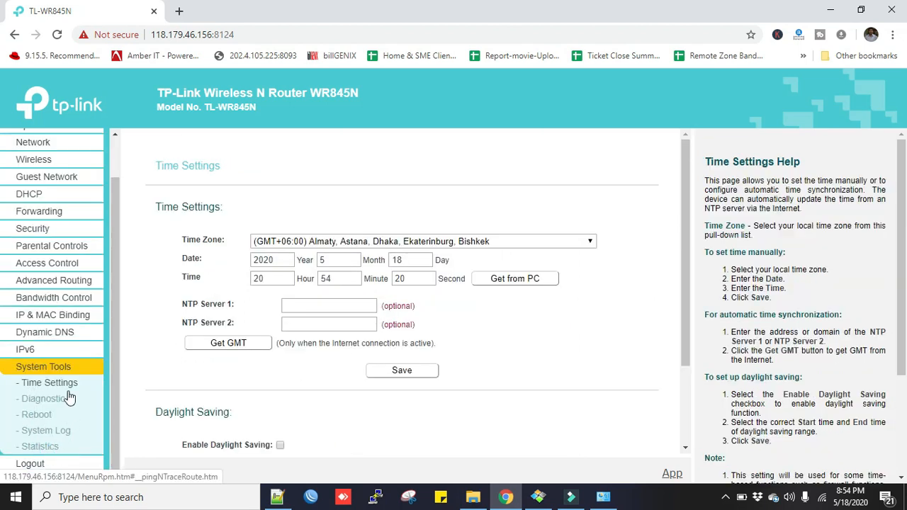
mouse_move(60, 405)
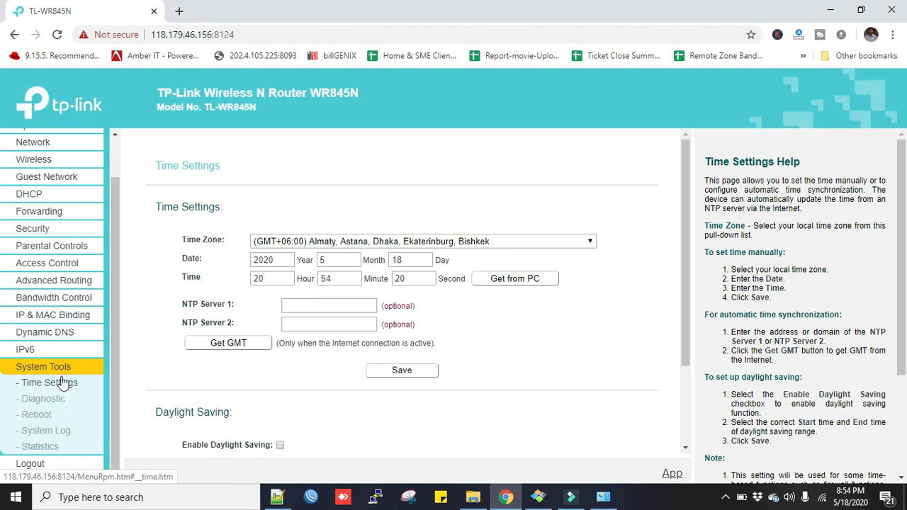
click(33, 244)
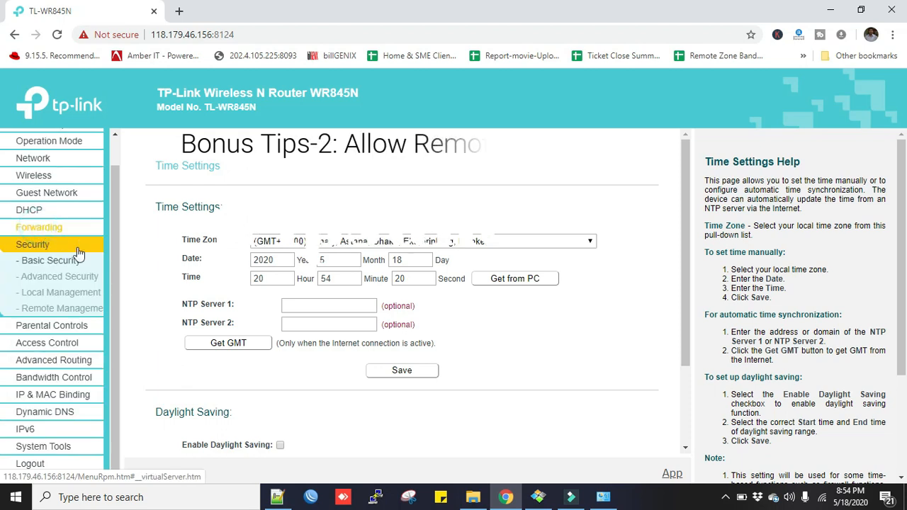
click(63, 308)
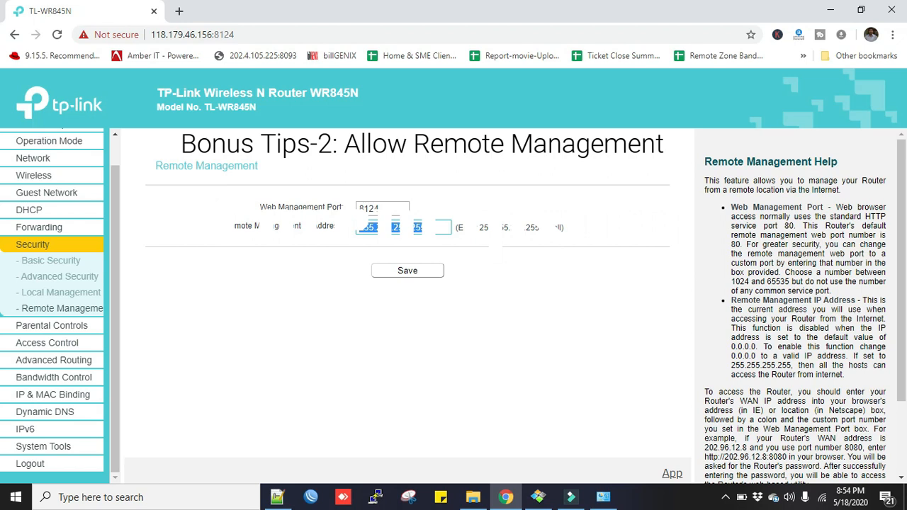
click(409, 269)
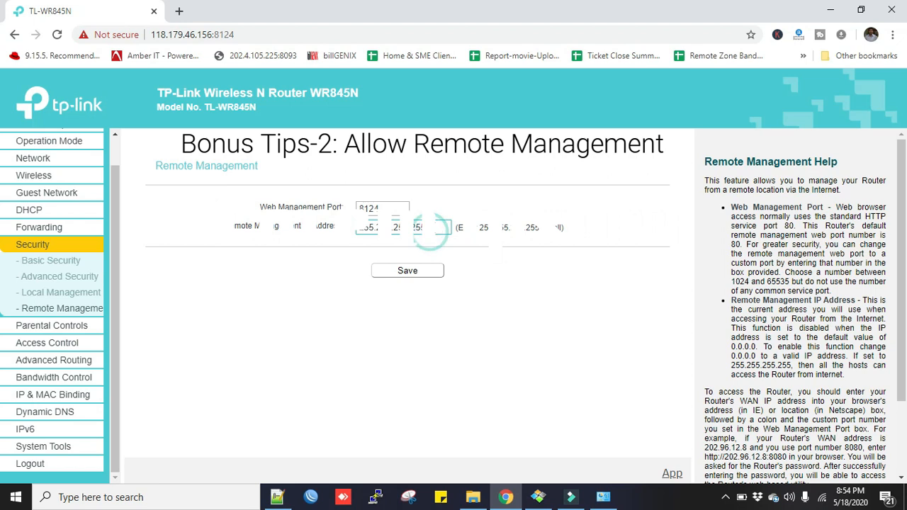